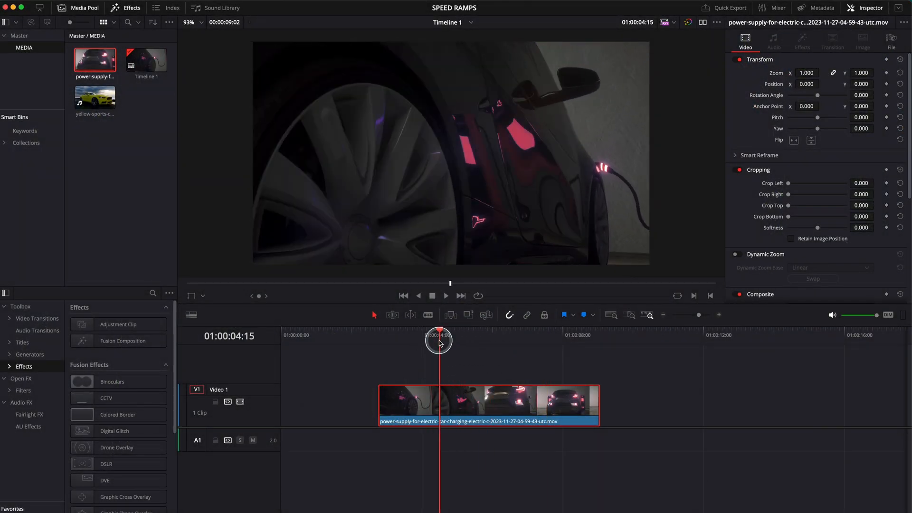
# - Enable Retime Controls on the car-charging clip with the playhead just before 4 seconds
pyautogui.moveTo(439, 343); pyautogui.dragTo(513, 329)
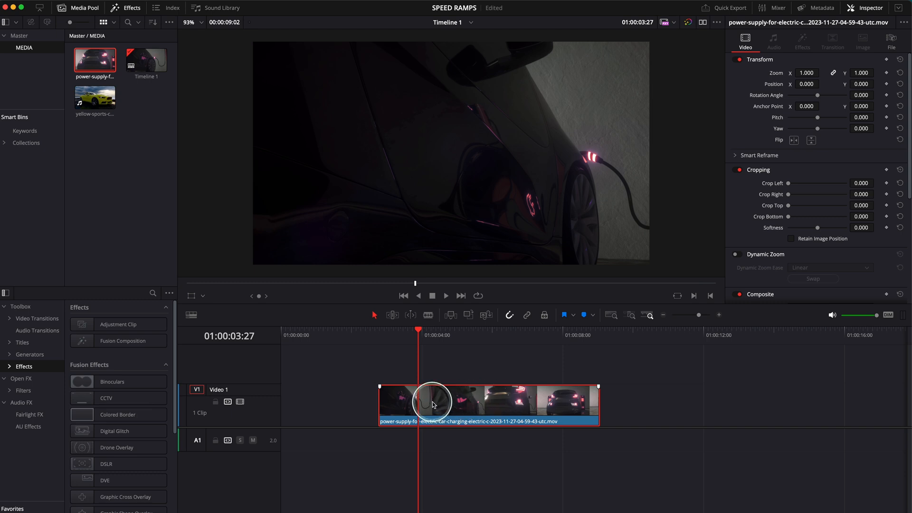
pyautogui.rightClick(434, 405)
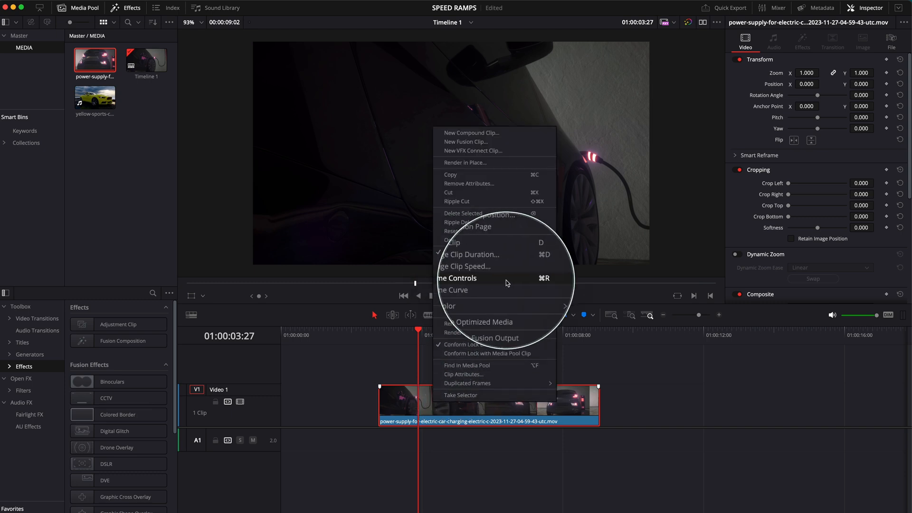
pyautogui.click(459, 279)
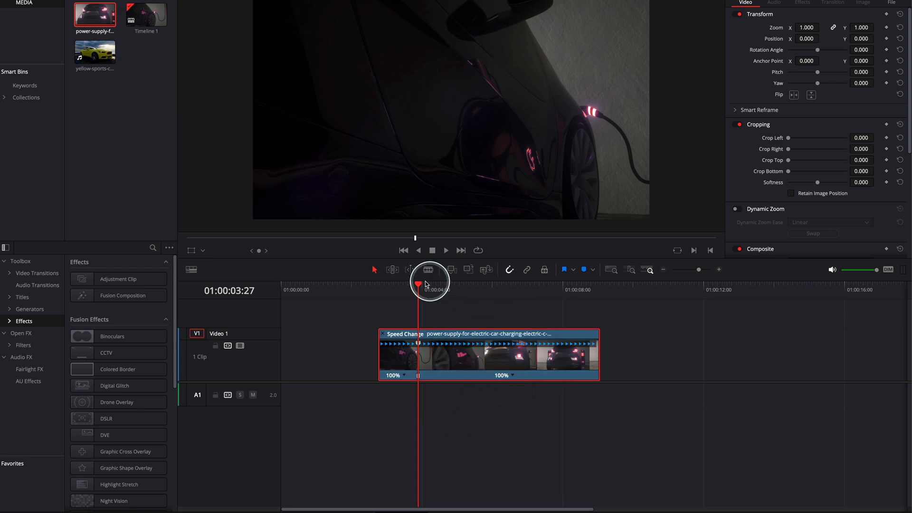
# - Add a second speed point around 7 seconds to split the clip into three sections
pyautogui.moveTo(430, 285); pyautogui.dragTo(522, 293)
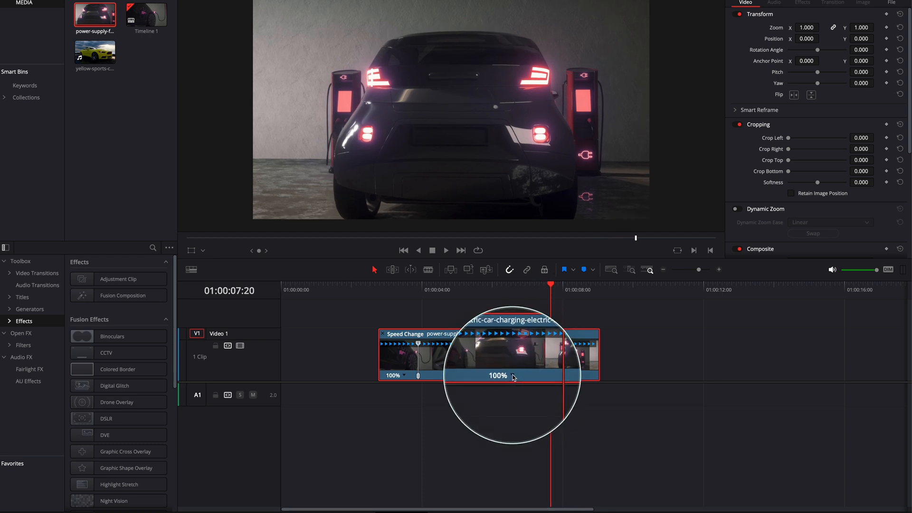
pyautogui.rightClick(511, 376)
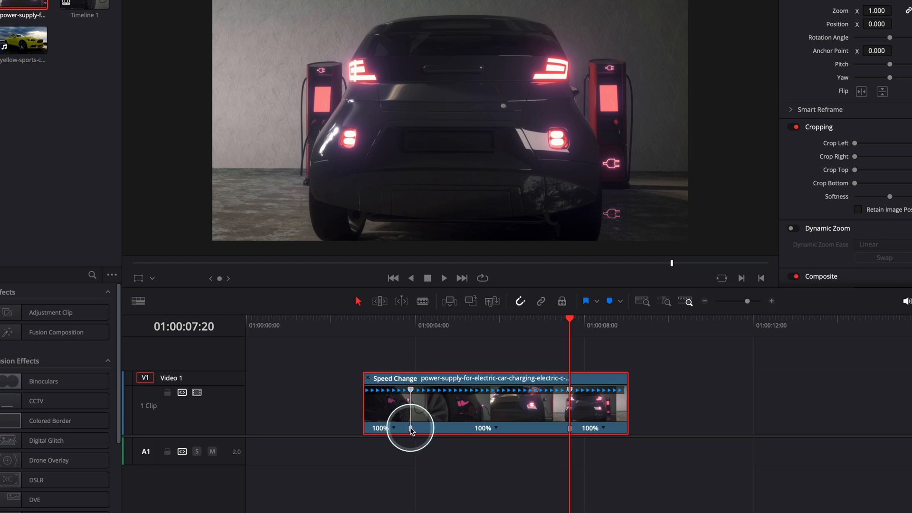
# - Reposition the speed points and raise the middle section's speed to 113%
pyautogui.moveTo(411, 429); pyautogui.dragTo(437, 429)
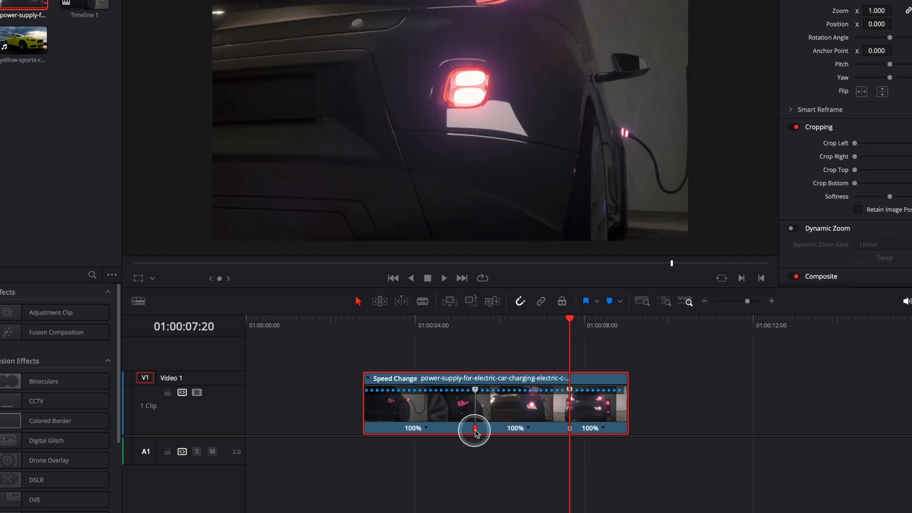
pyautogui.moveTo(475, 429); pyautogui.dragTo(462, 429)
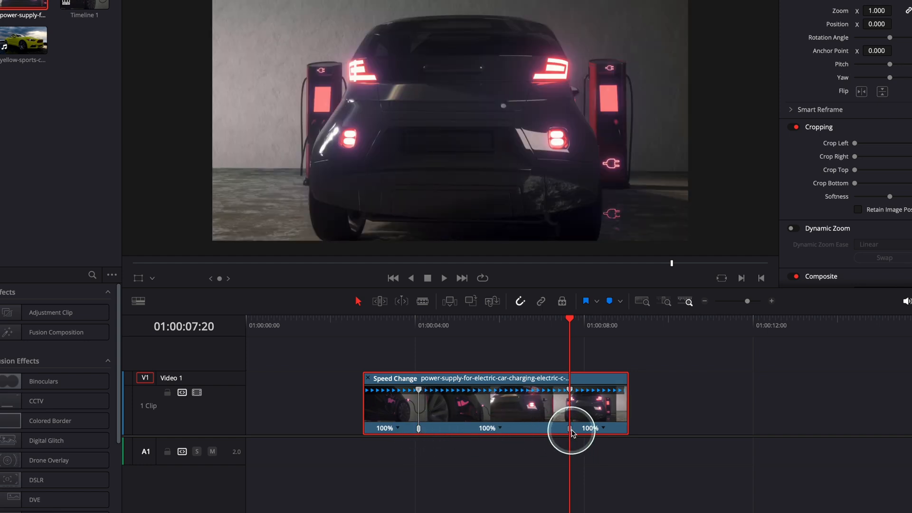
pyautogui.moveTo(573, 431); pyautogui.dragTo(526, 431)
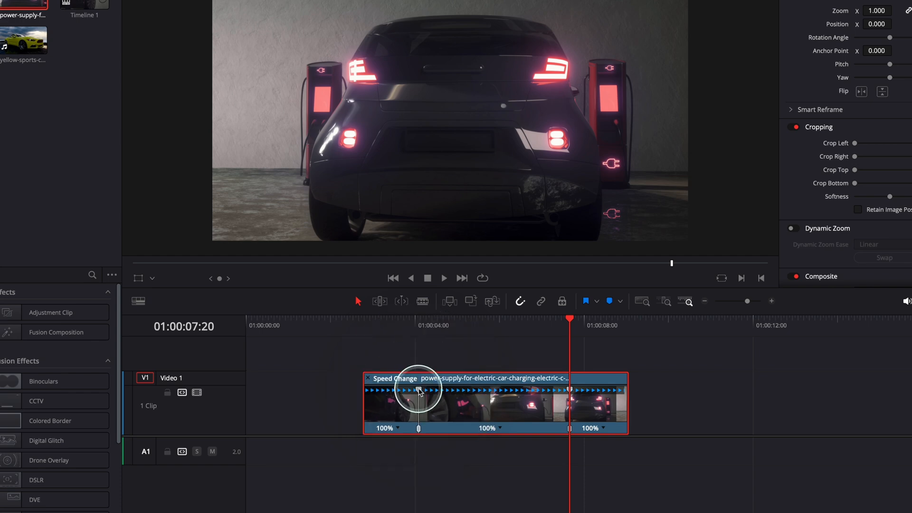
pyautogui.moveTo(419, 392); pyautogui.dragTo(447, 393)
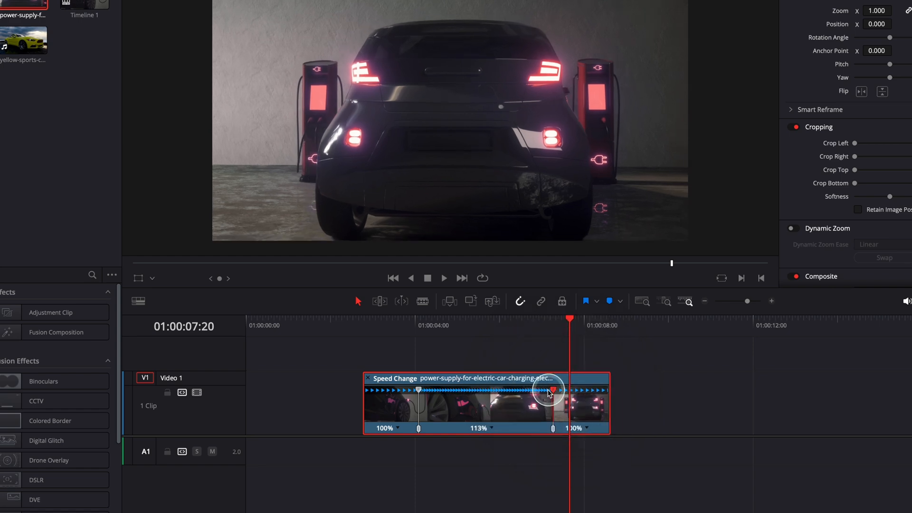
# - Drag the speed point handle to push the middle section's speed much higher
pyautogui.moveTo(553, 393); pyautogui.dragTo(529, 393)
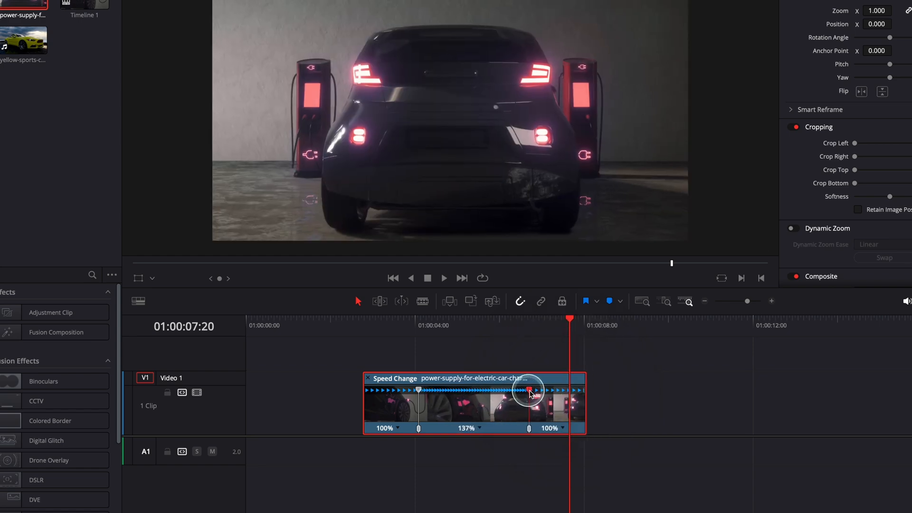
pyautogui.moveTo(530, 390); pyautogui.dragTo(561, 390)
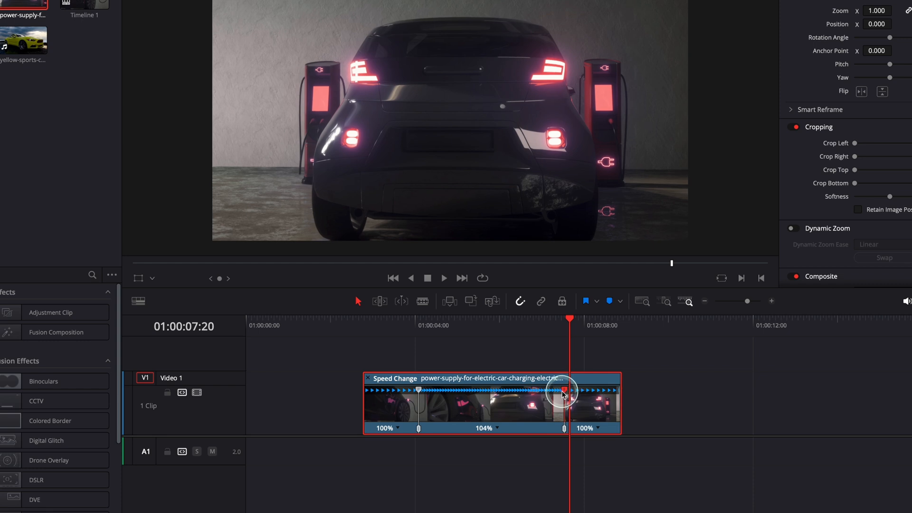
pyautogui.moveTo(563, 394); pyautogui.dragTo(526, 394)
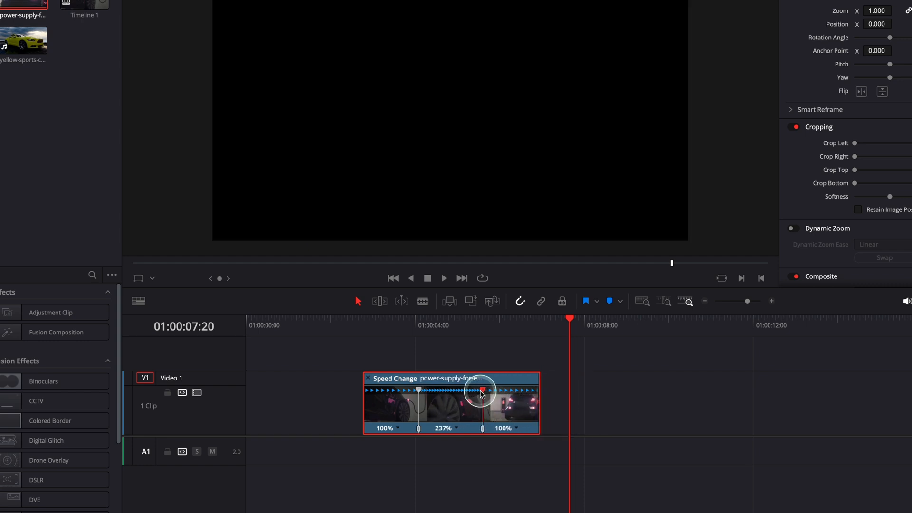
pyautogui.moveTo(482, 394); pyautogui.dragTo(455, 394)
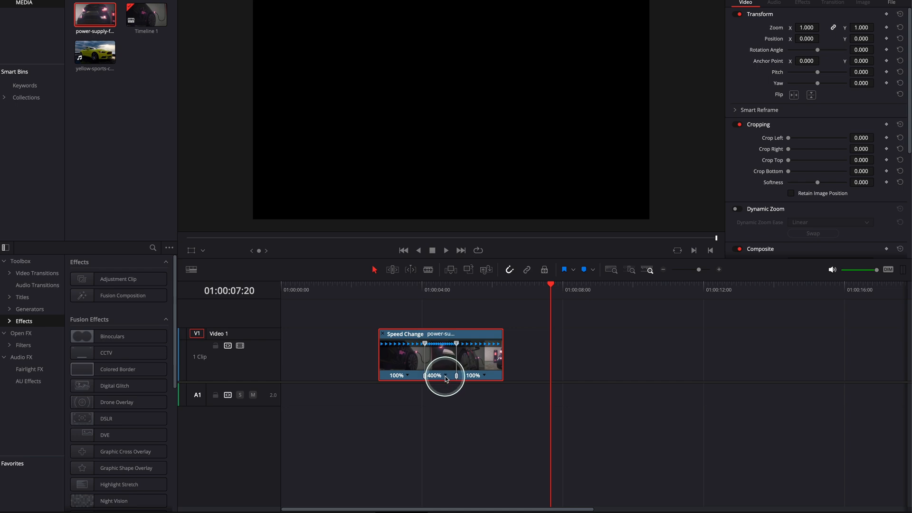
# - Choose a Change Speed preset so the middle section plays at 432%
pyautogui.rightClick(445, 376)
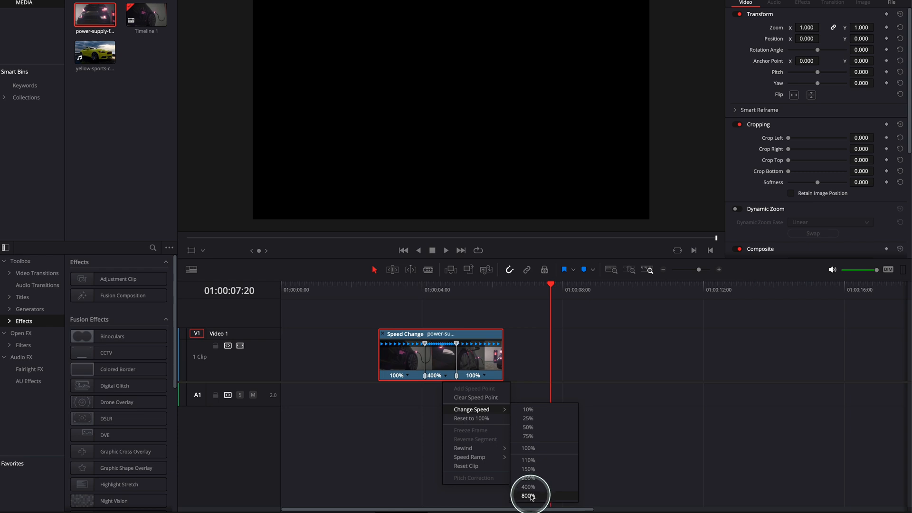
pyautogui.click(528, 496)
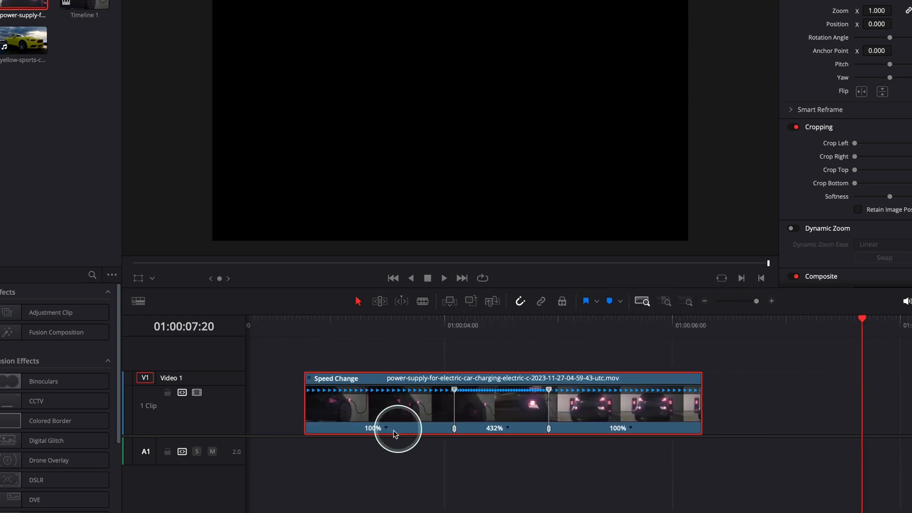
pyautogui.moveTo(310, 320)
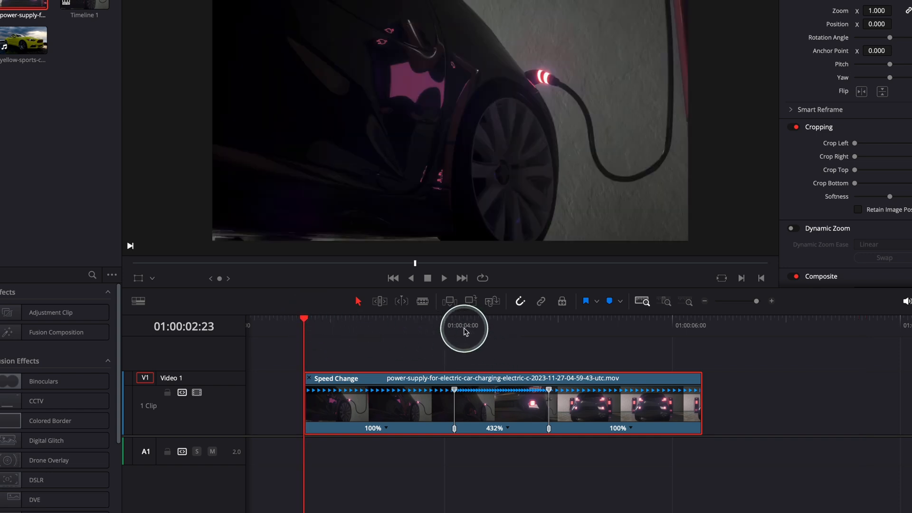
# - Set the first section to 75% speed from its speed dropdown, keeping 432% in the middle
pyautogui.click(444, 278)
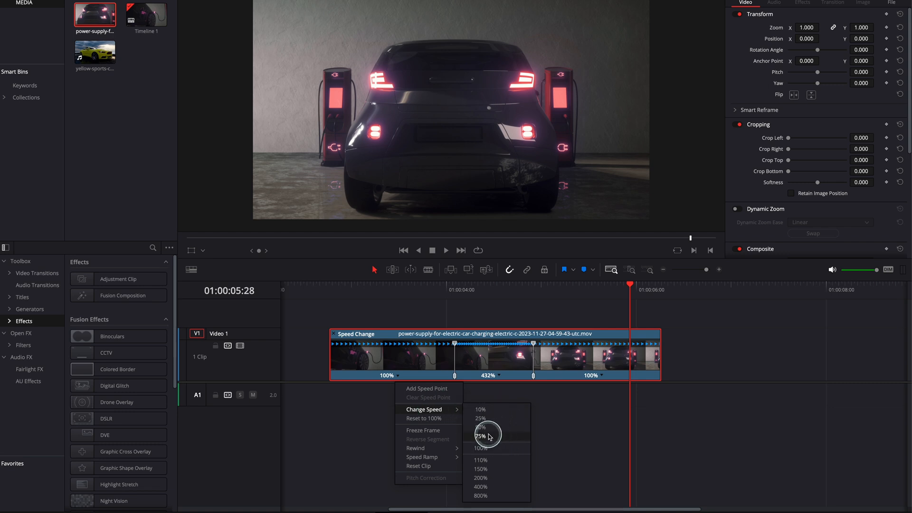
pyautogui.click(481, 436)
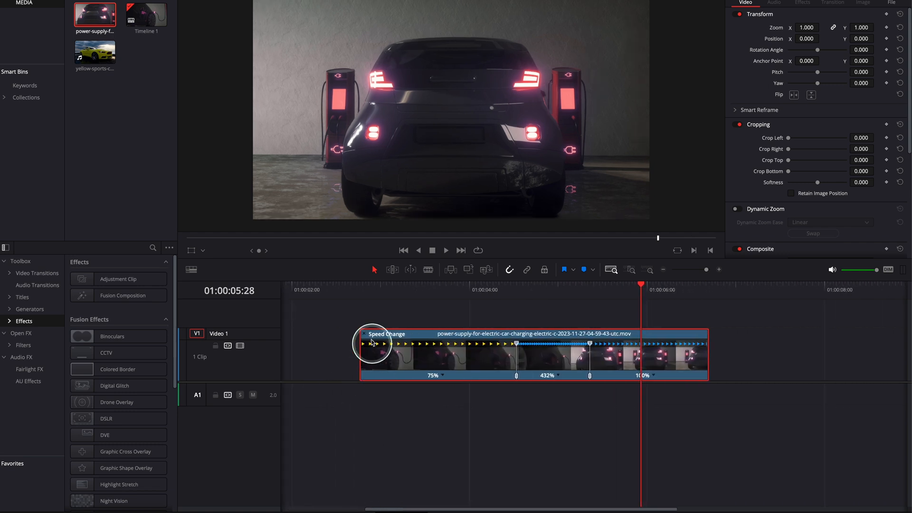
pyautogui.click(445, 249)
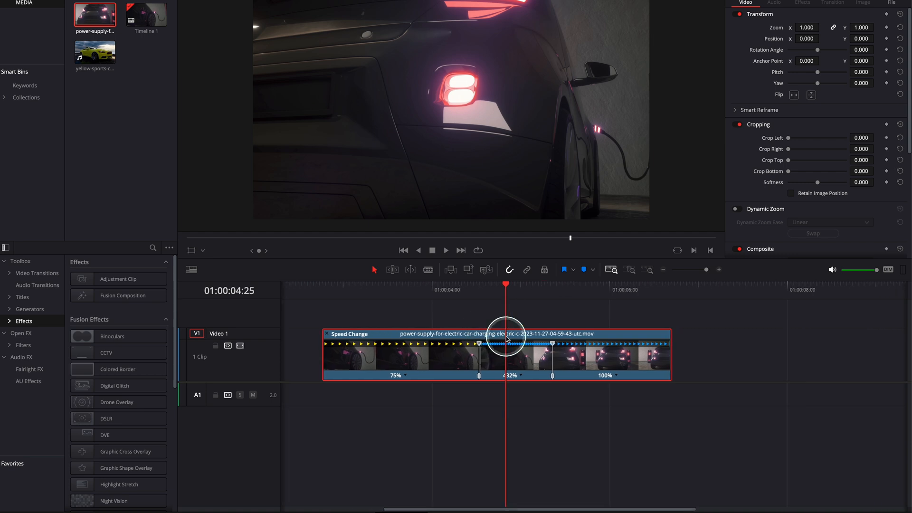
pyautogui.moveTo(524, 337)
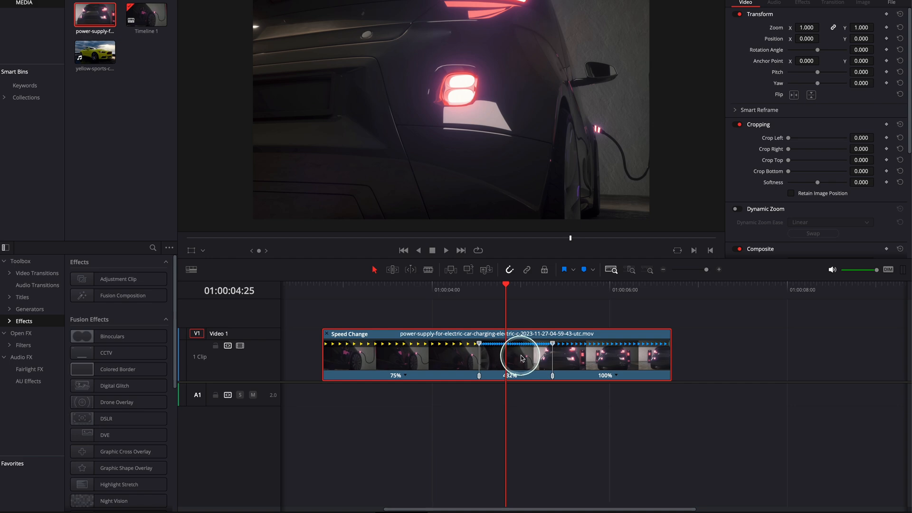
# - Show the clip's Retime Curve and display only Retime Speed, hiding Retime Frame
pyautogui.rightClick(520, 359)
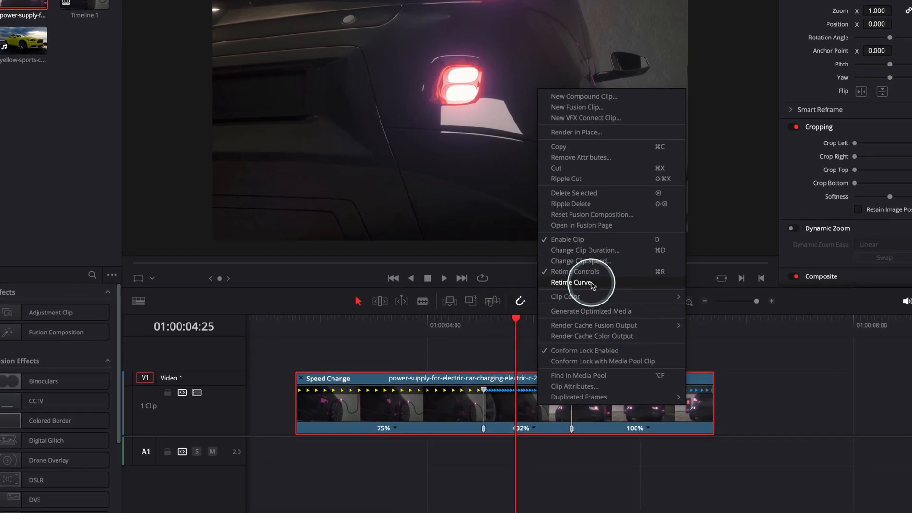
pyautogui.click(571, 282)
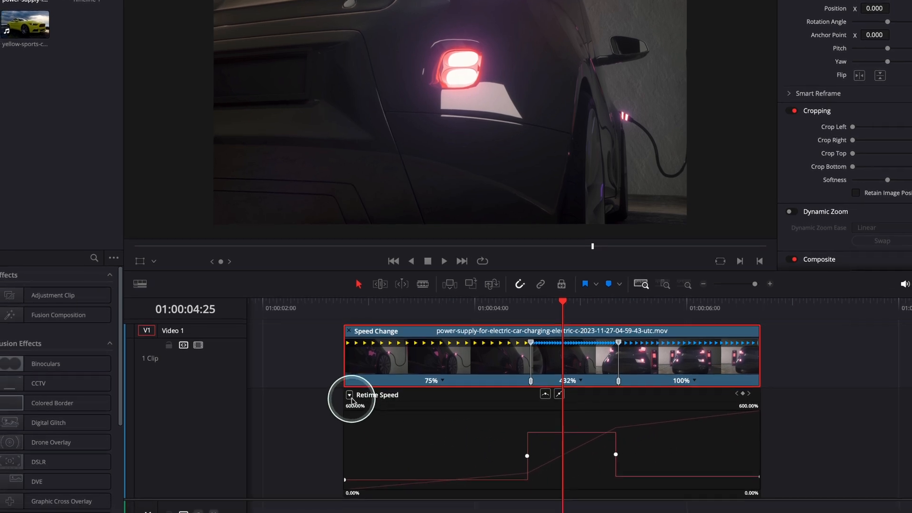
pyautogui.click(350, 395)
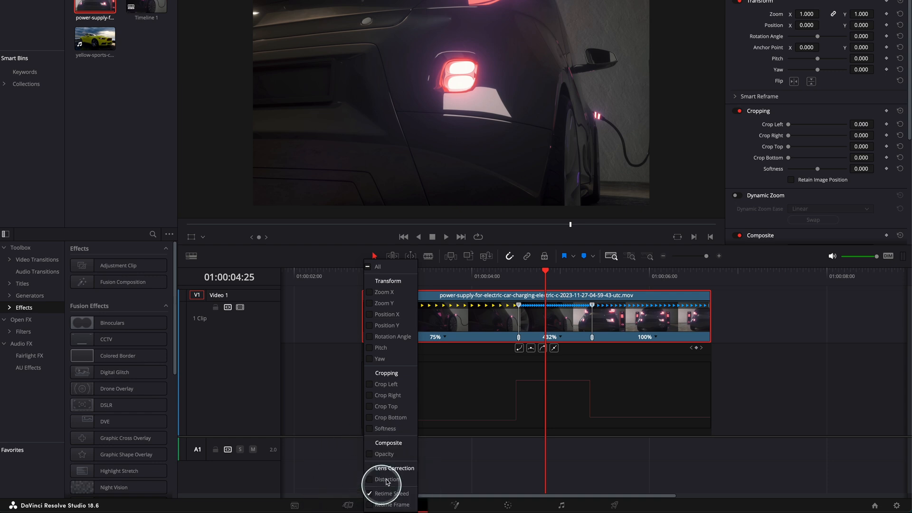
pyautogui.click(390, 493)
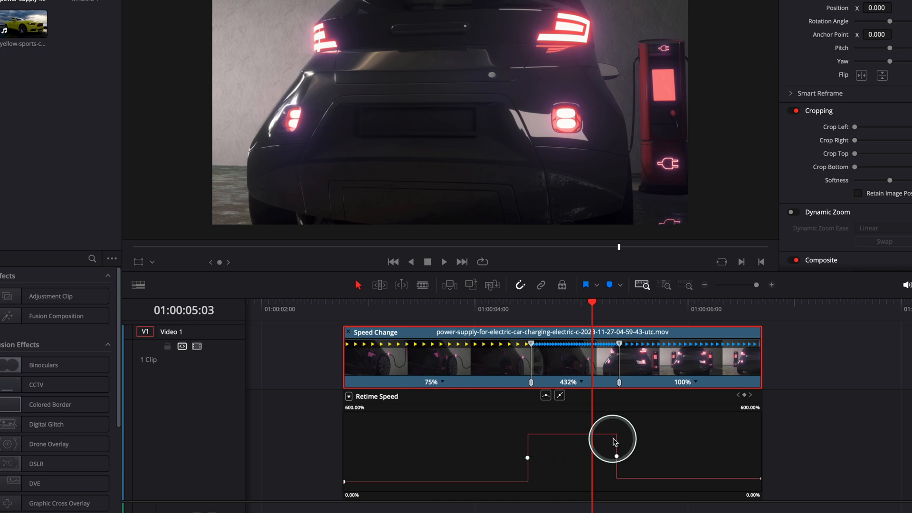
# - Smooth the speed-rise keyframe into a Bezier ease, widen it and preview the speed-up
pyautogui.moveTo(615, 439); pyautogui.dragTo(625, 473)
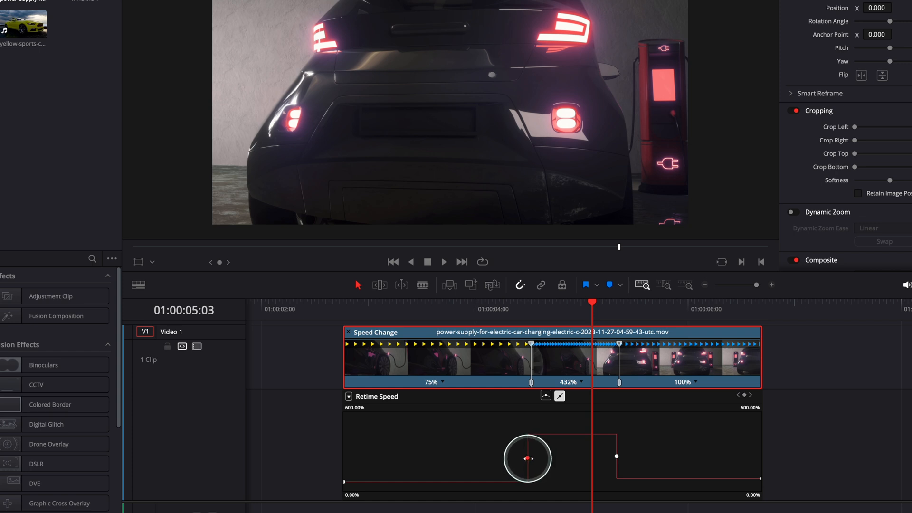
pyautogui.moveTo(526, 458); pyautogui.dragTo(497, 373)
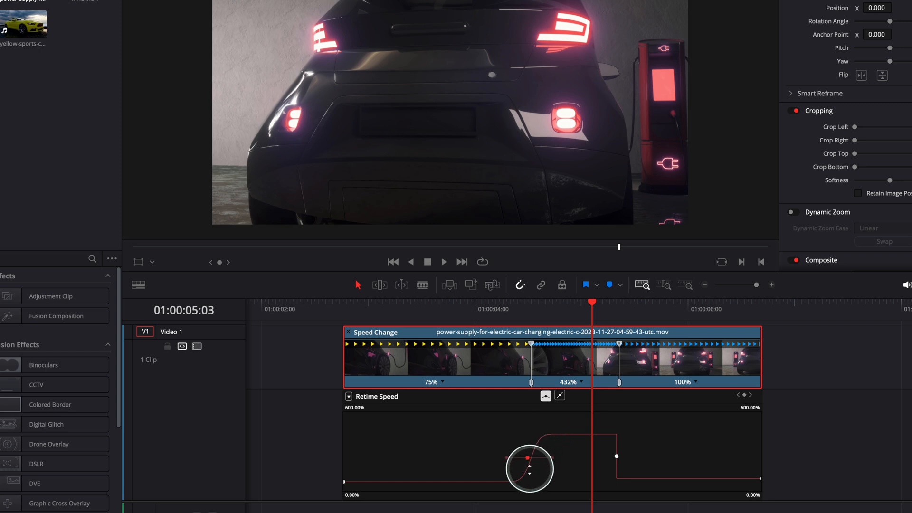
pyautogui.moveTo(528, 469); pyautogui.dragTo(545, 438)
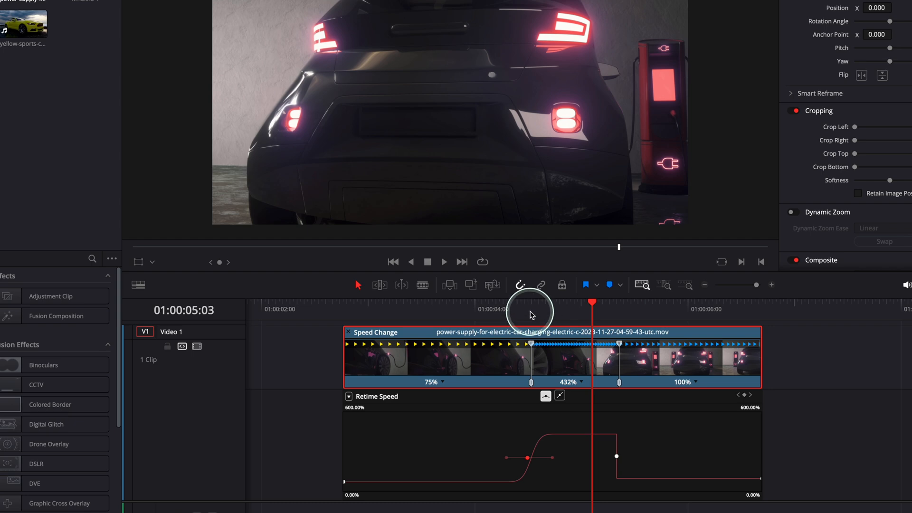
pyautogui.moveTo(592, 305); pyautogui.dragTo(513, 305)
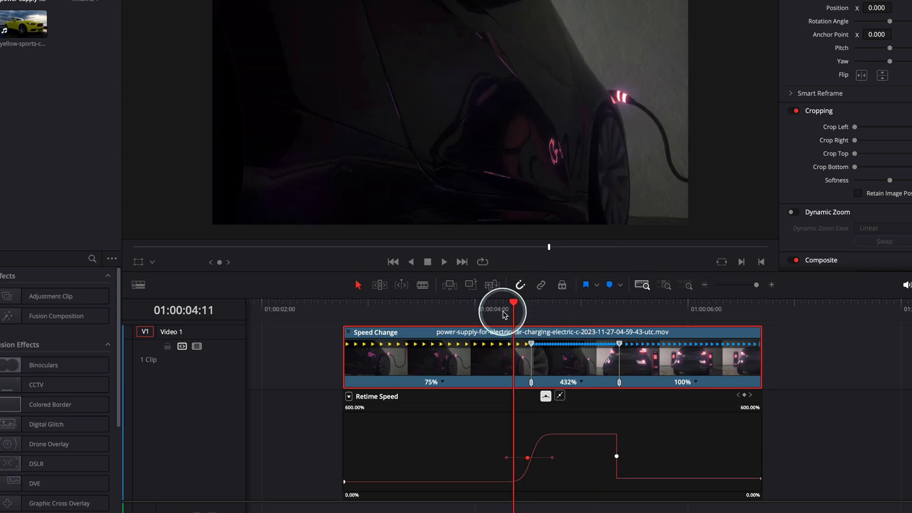
pyautogui.click(444, 262)
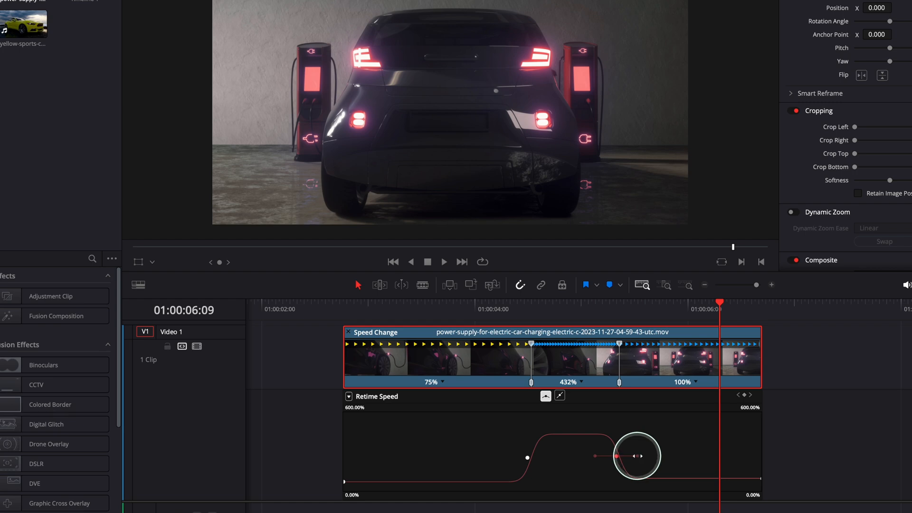
# - Smooth the speed-drop keyframe, widen both eases further and preview the full ramp
pyautogui.moveTo(635, 455); pyautogui.dragTo(639, 459)
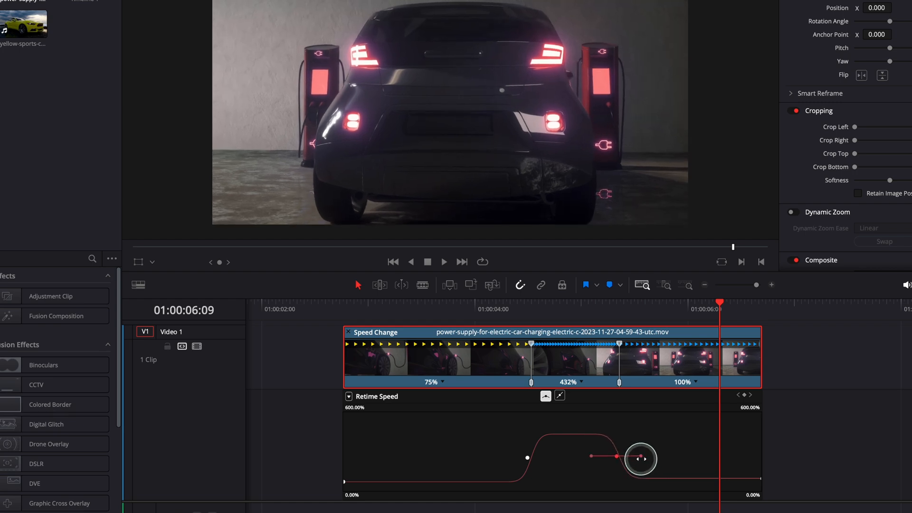
pyautogui.moveTo(640, 458); pyautogui.dragTo(631, 462)
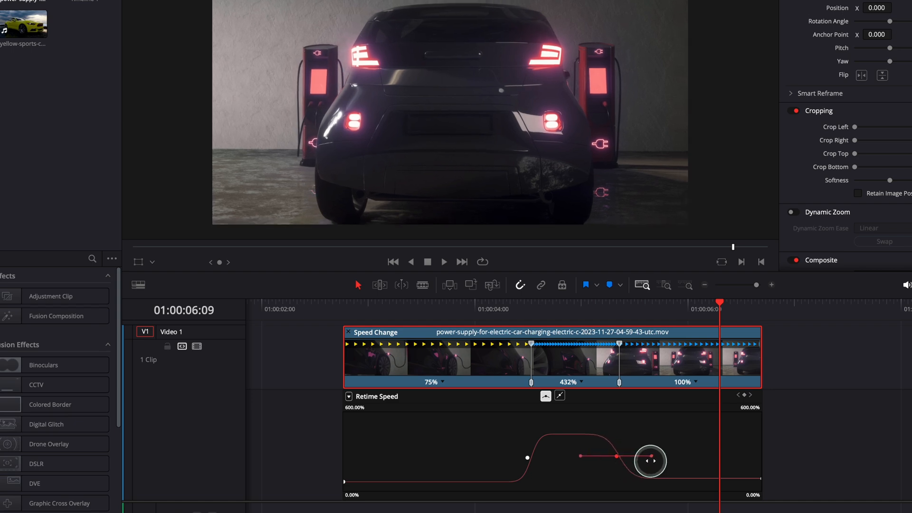
pyautogui.moveTo(650, 460); pyautogui.dragTo(529, 457)
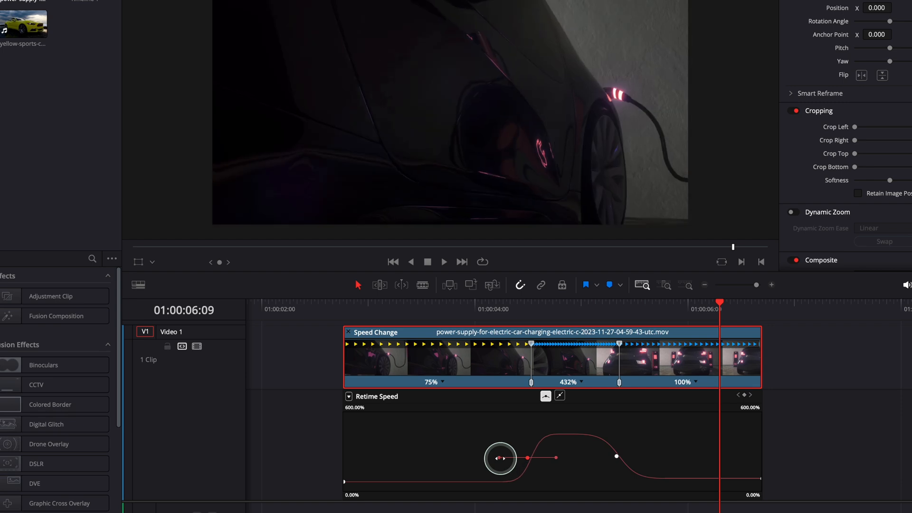
pyautogui.moveTo(498, 458); pyautogui.dragTo(488, 458)
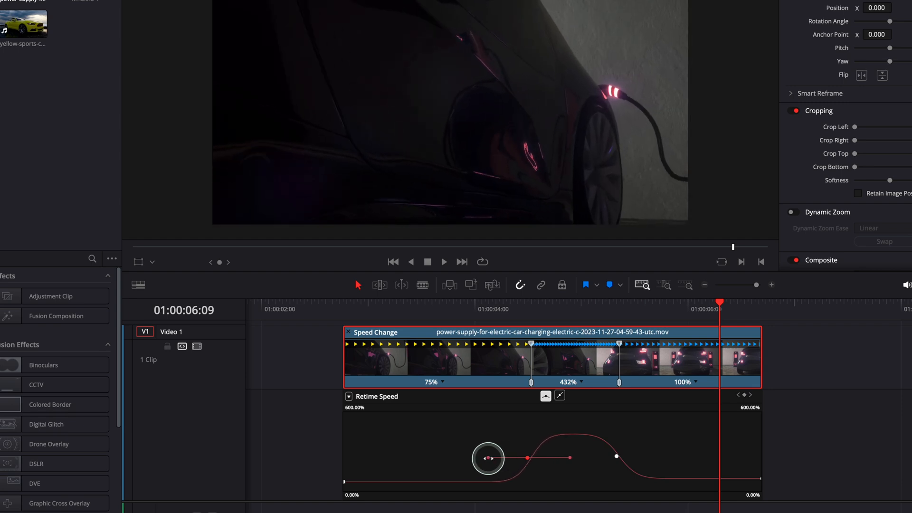
pyautogui.moveTo(488, 458); pyautogui.dragTo(506, 460)
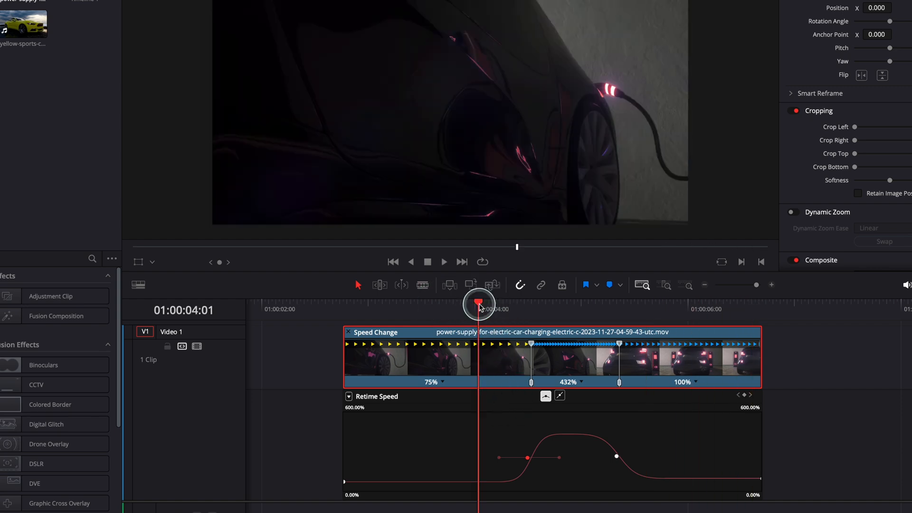
pyautogui.click(444, 262)
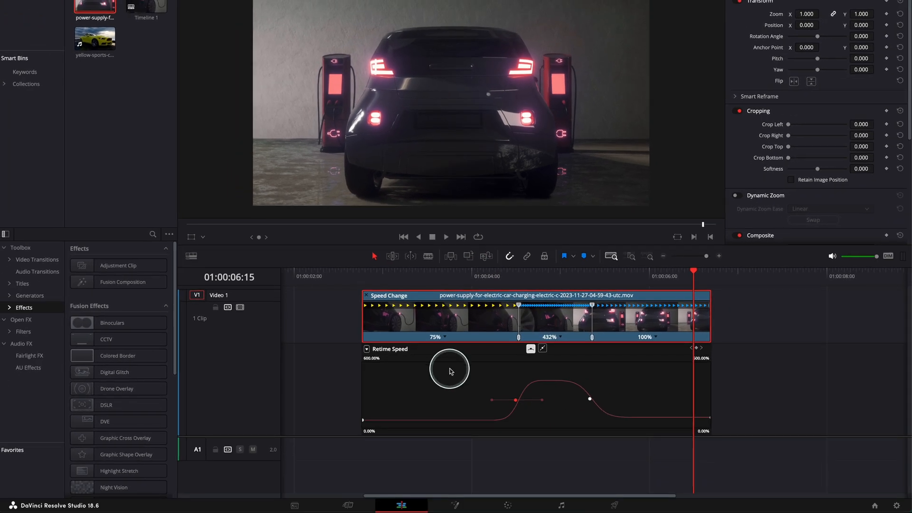
pyautogui.moveTo(464, 376)
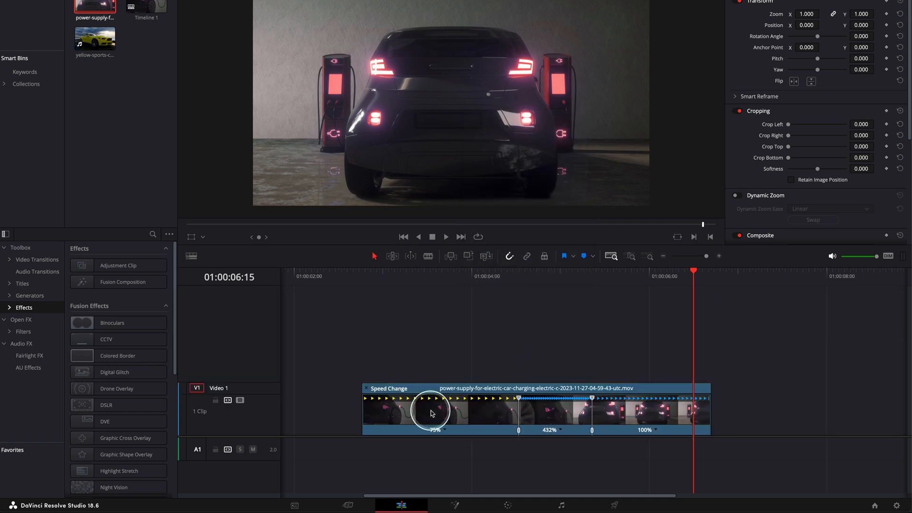
pyautogui.moveTo(475, 412)
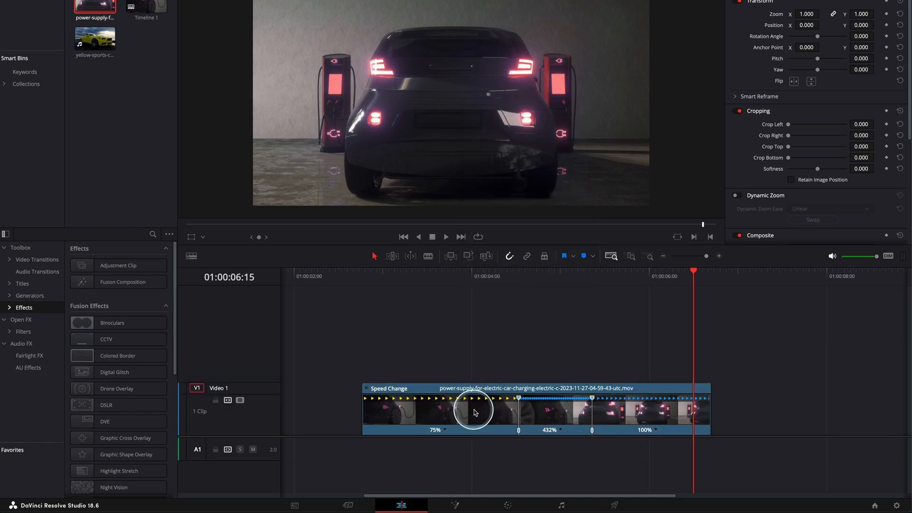
# - Uncheck Retime Controls so the ramped clip shows as a plain timeline clip
pyautogui.rightClick(474, 410)
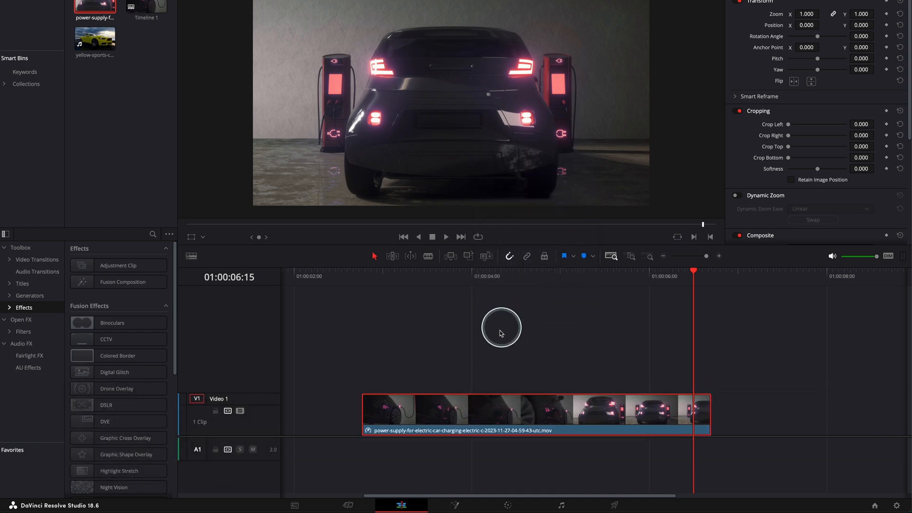
pyautogui.click(377, 281)
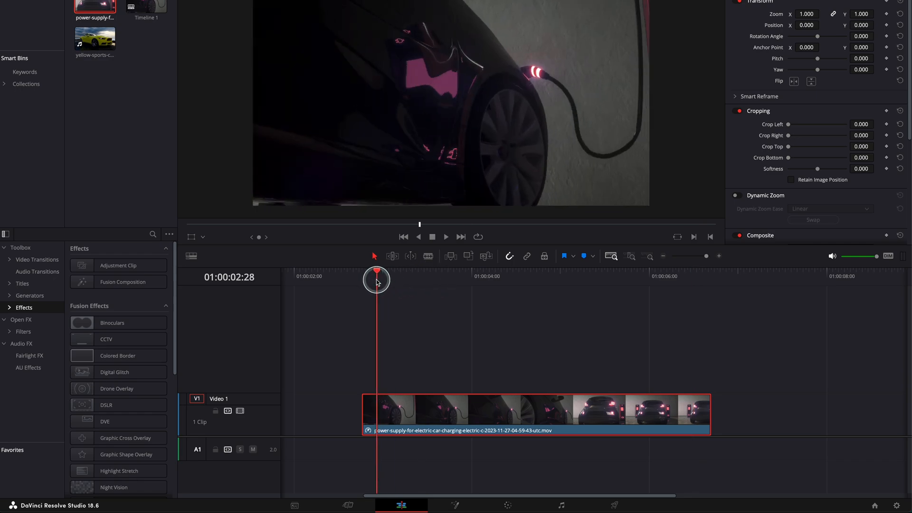